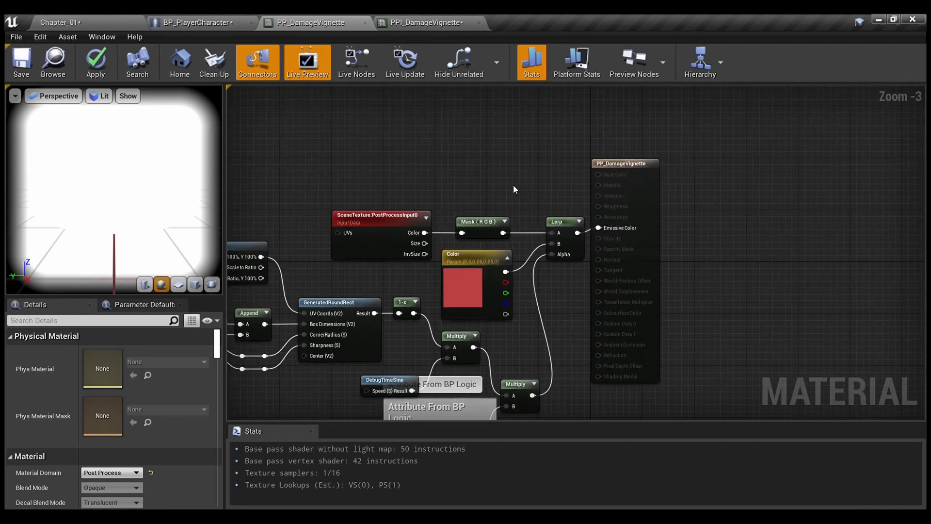
pyautogui.moveTo(622, 173)
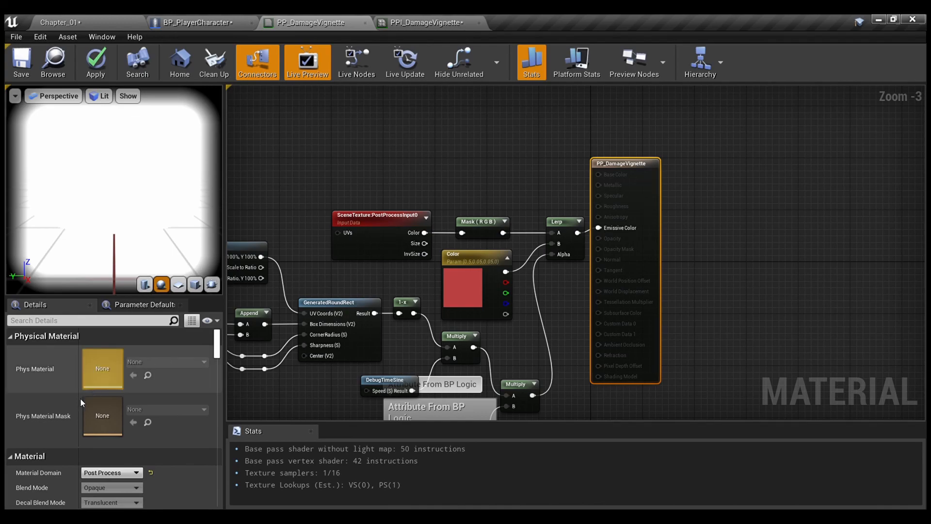
# Step: Scroll the Details panel to the Mask parameter's channel names U, V, Radius and Sharpness
pyautogui.scroll(-3)
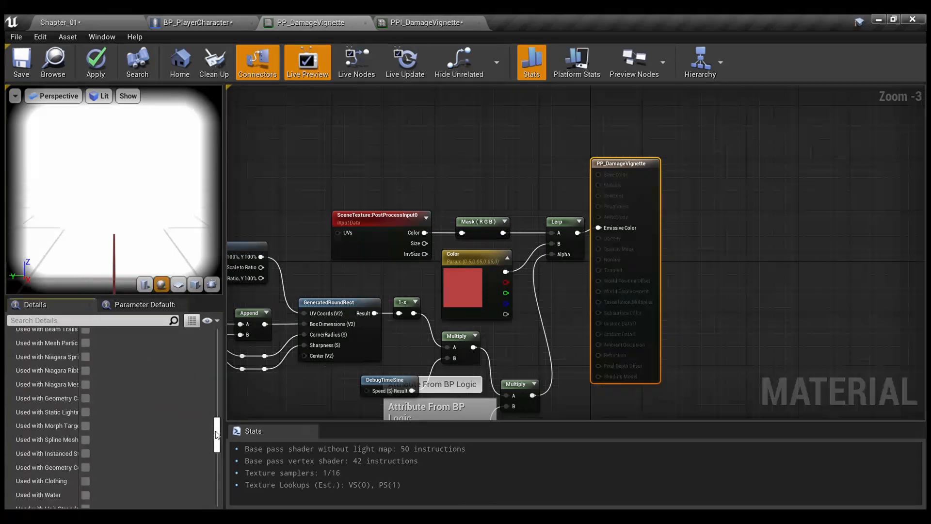
pyautogui.scroll(-3)
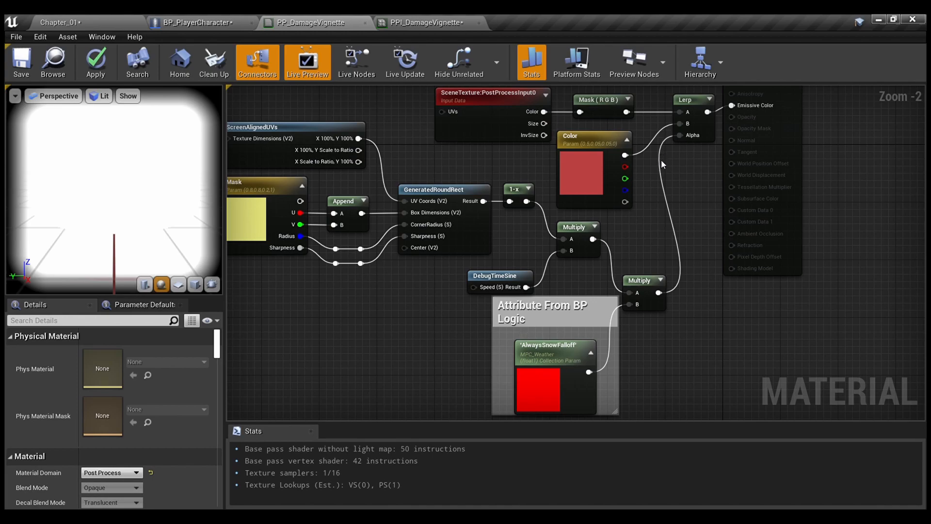
pyautogui.moveTo(683, 198)
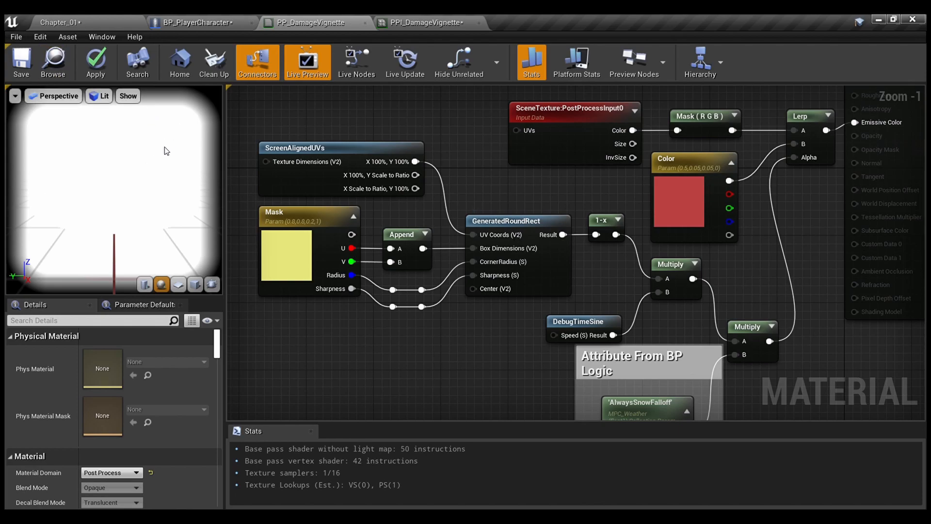
pyautogui.moveTo(524, 229)
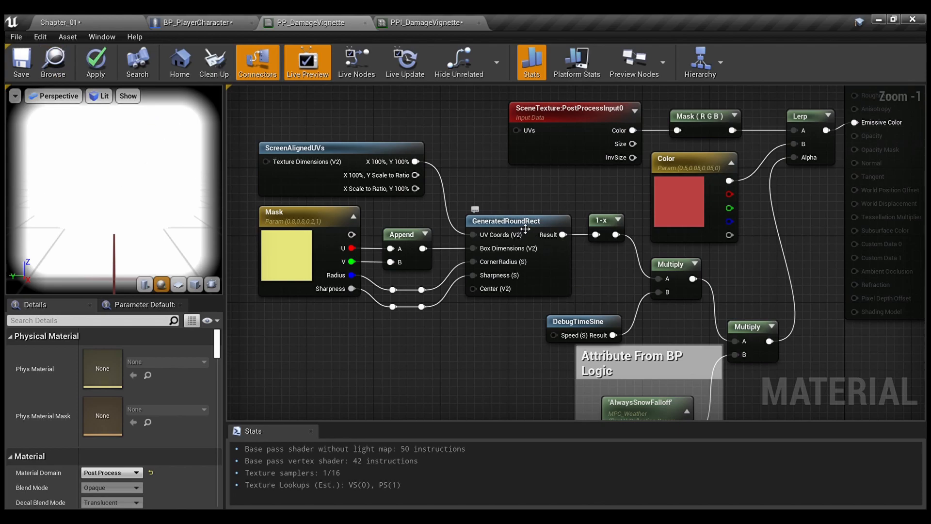
pyautogui.moveTo(286, 263)
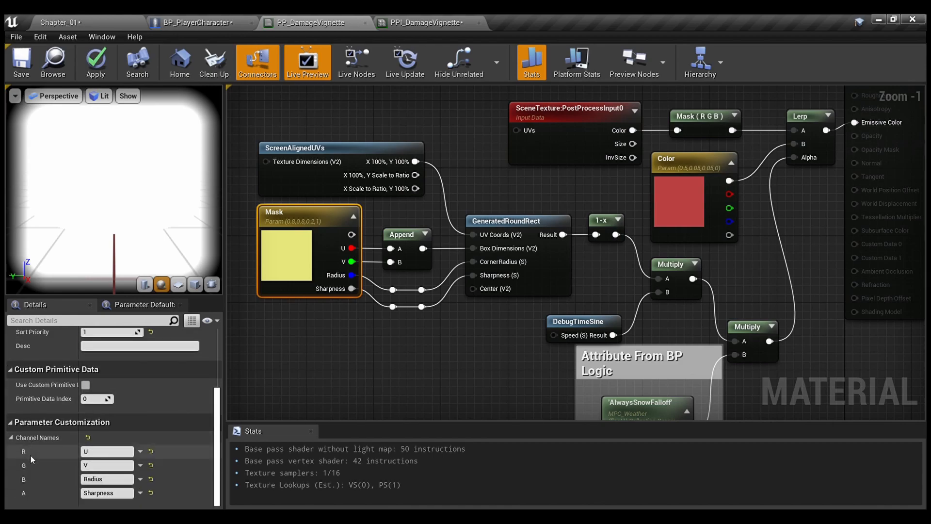
pyautogui.moveTo(314, 350)
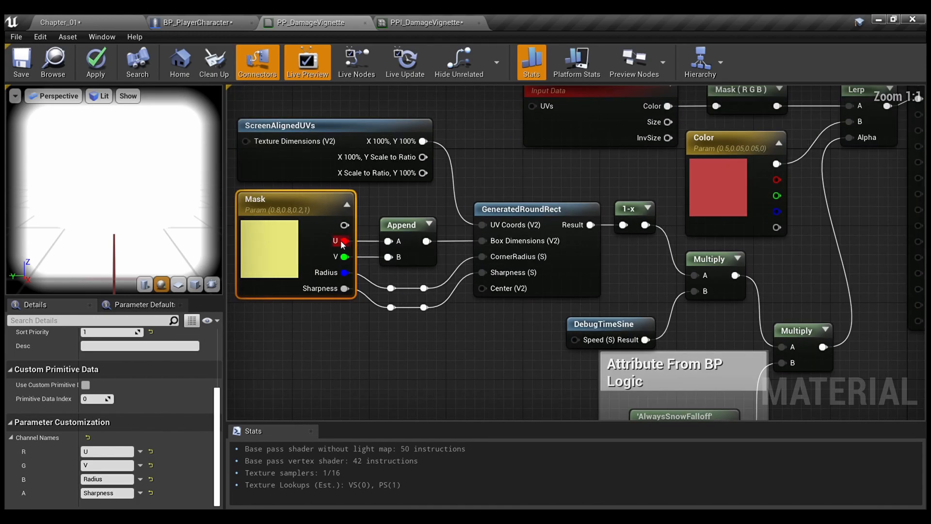
pyautogui.moveTo(383, 270)
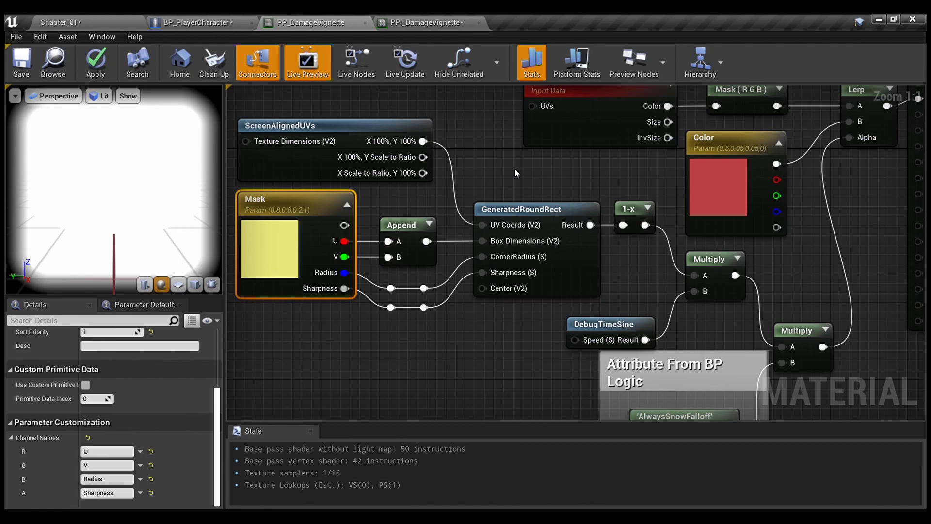
pyautogui.moveTo(649, 265)
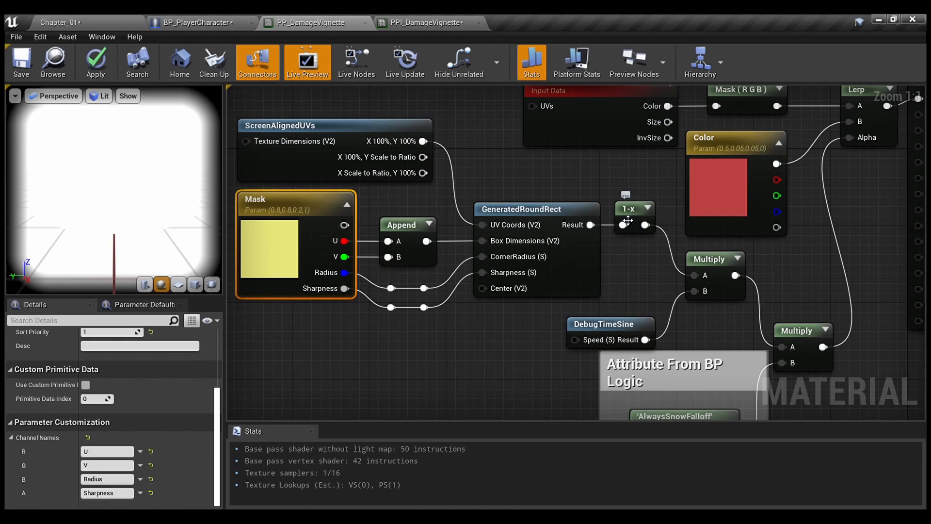
pyautogui.moveTo(151, 133)
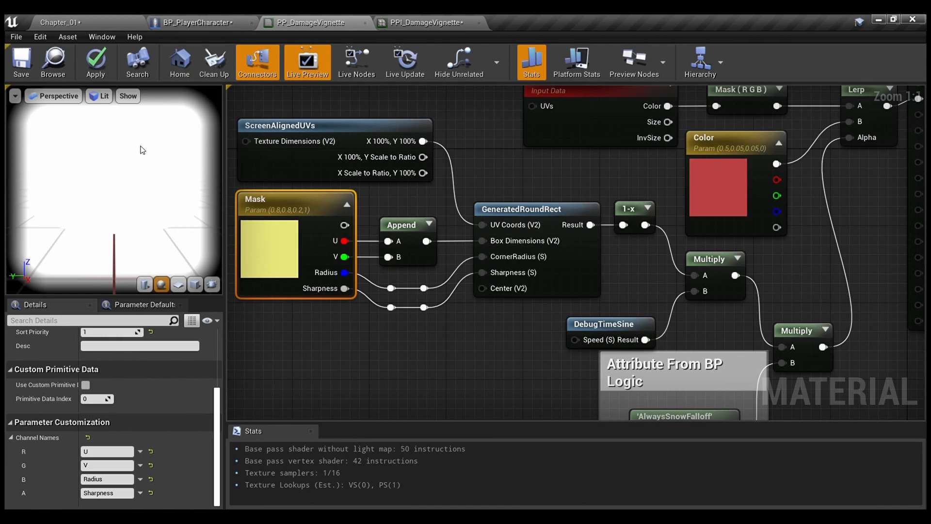
pyautogui.moveTo(213, 98)
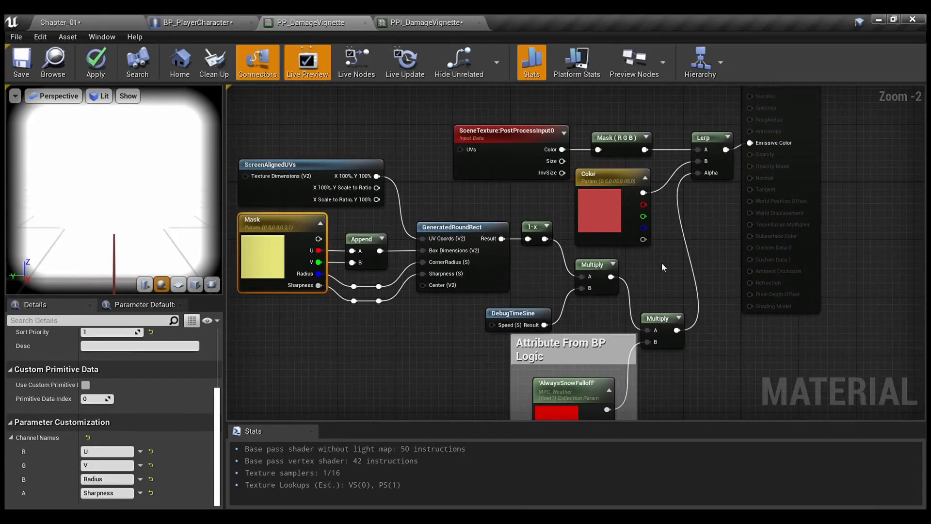
# Step: Switch to the PPI_DamageVignette instance showing Color and Mask U, V, Radius, Sharpness values
pyautogui.click(423, 22)
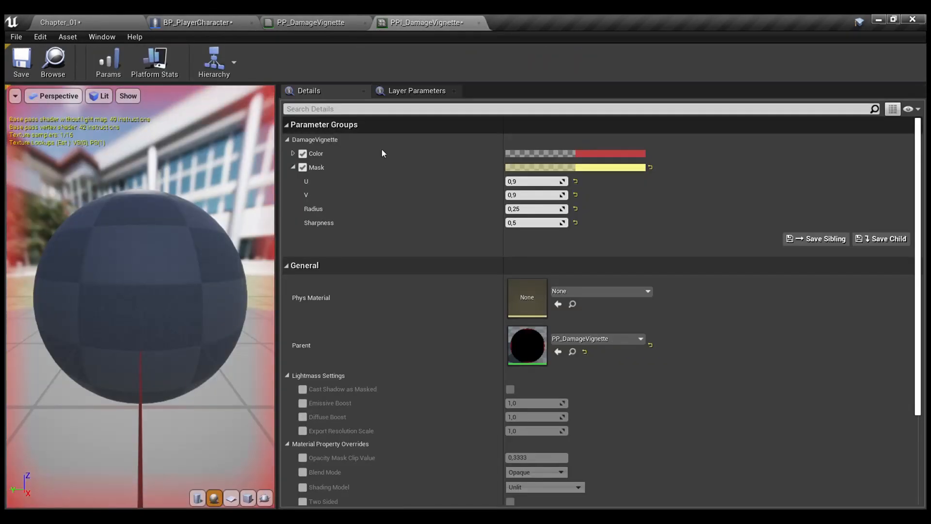